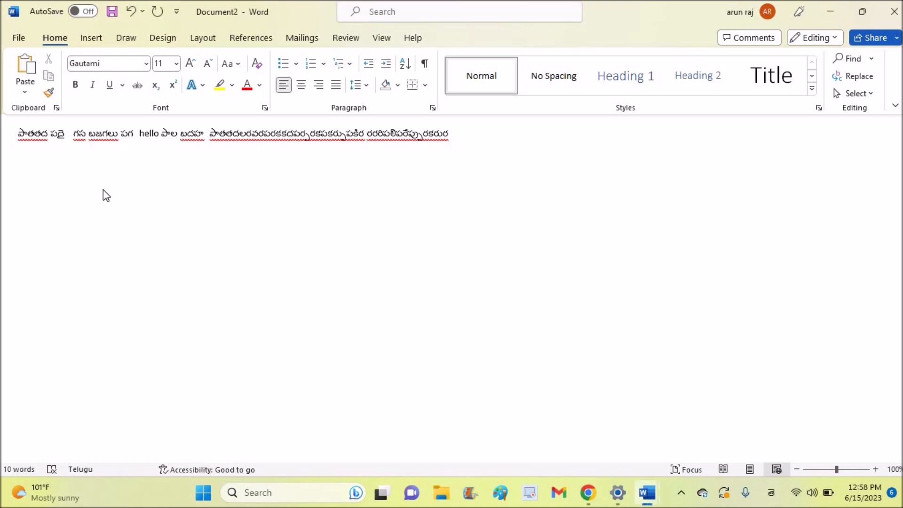
Add the Telugu words 'గ గతతత బుజా' on a second line, then show the installed keyboard layouts
type("గ గతతత")
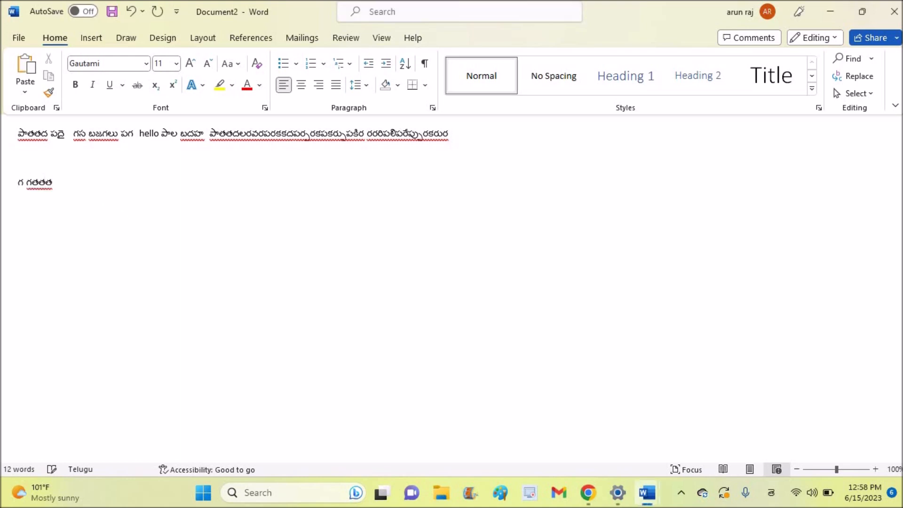
type("బుజా")
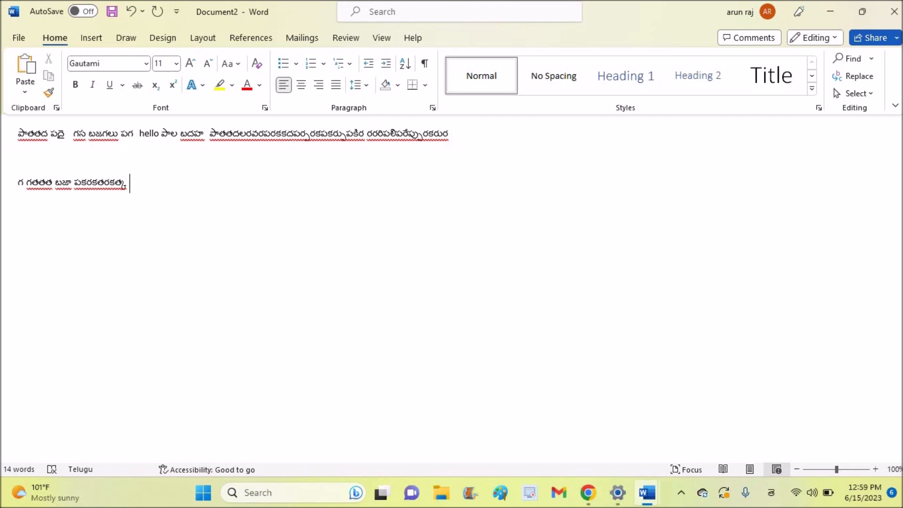
mouse_move(260, 314)
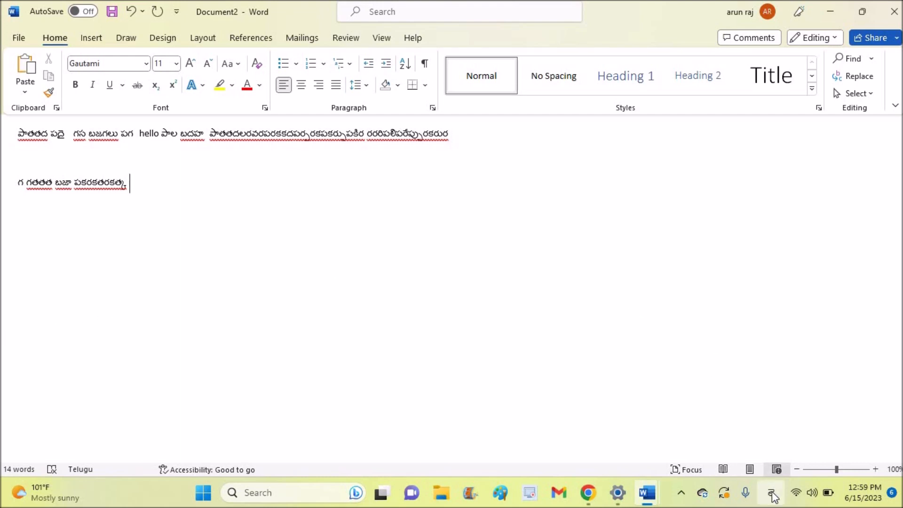
left_click(770, 492)
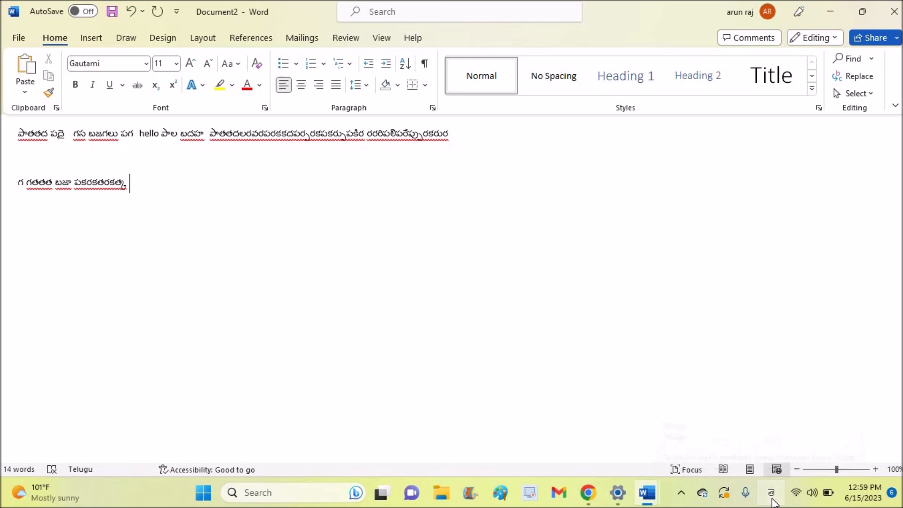
left_click(771, 492)
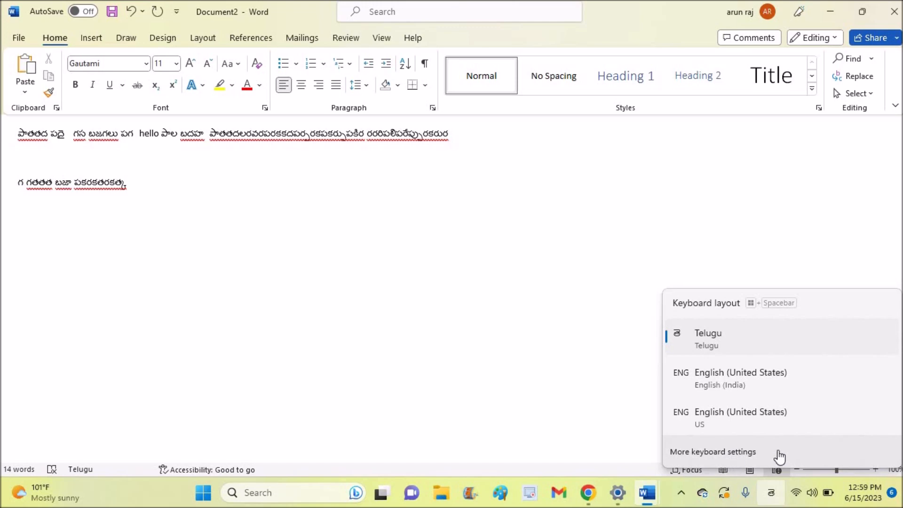
Move English (United States) above Telugu in the Windows preferred languages list
left_click(713, 451)
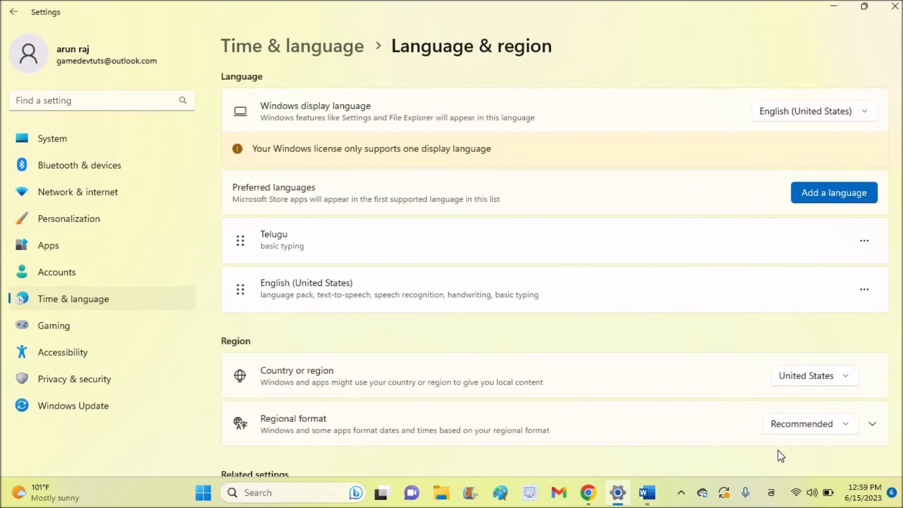
mouse_move(462, 67)
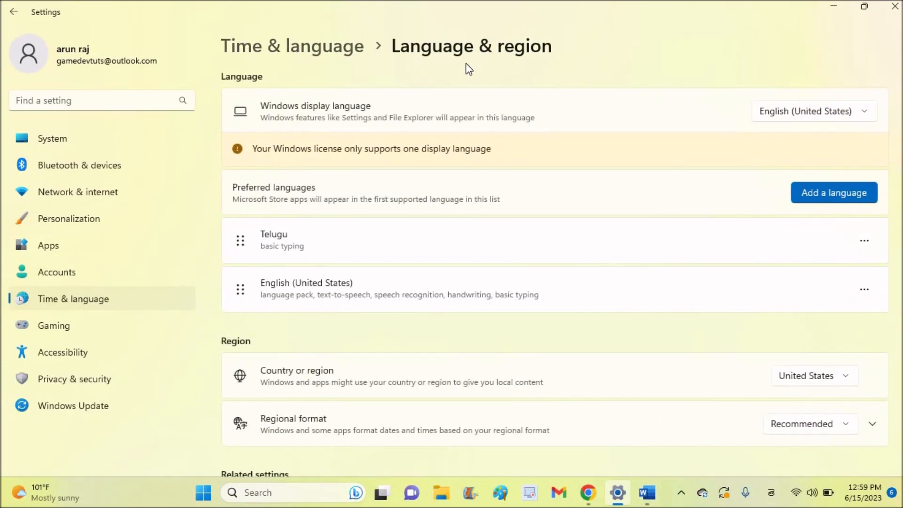
mouse_move(534, 147)
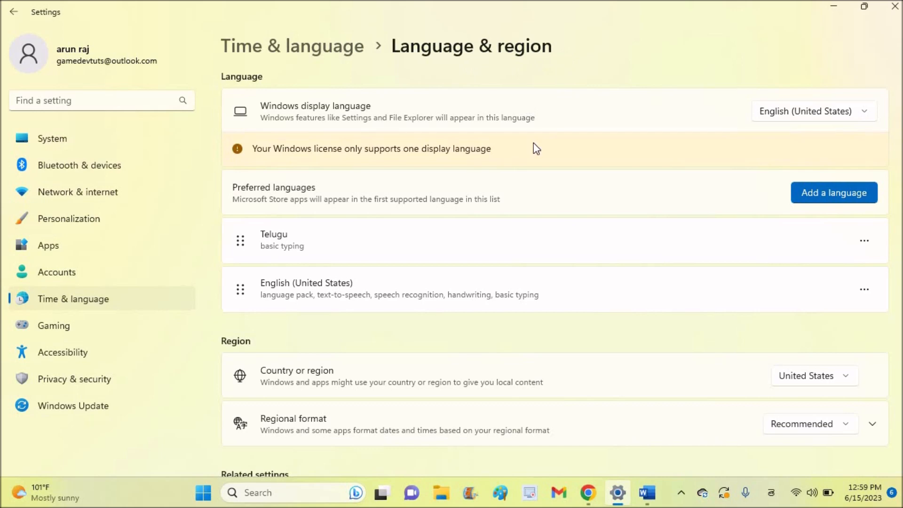
mouse_move(632, 258)
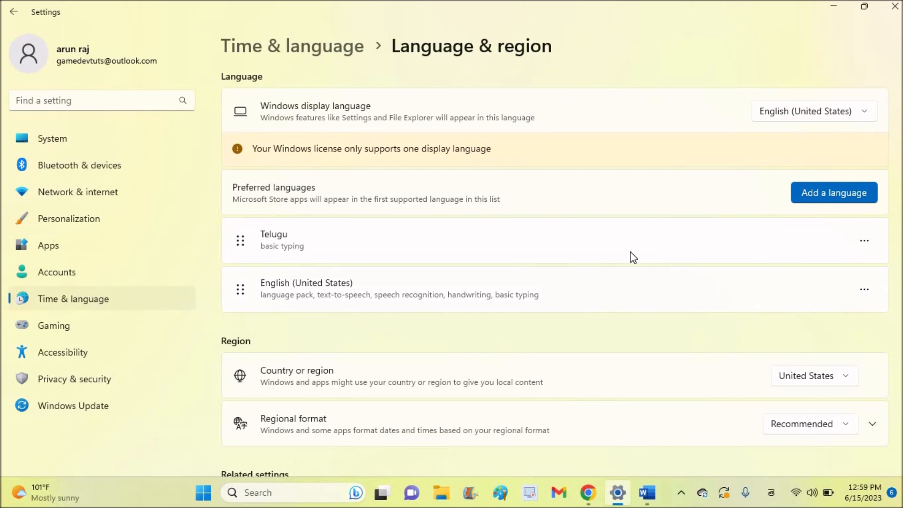
mouse_move(580, 310)
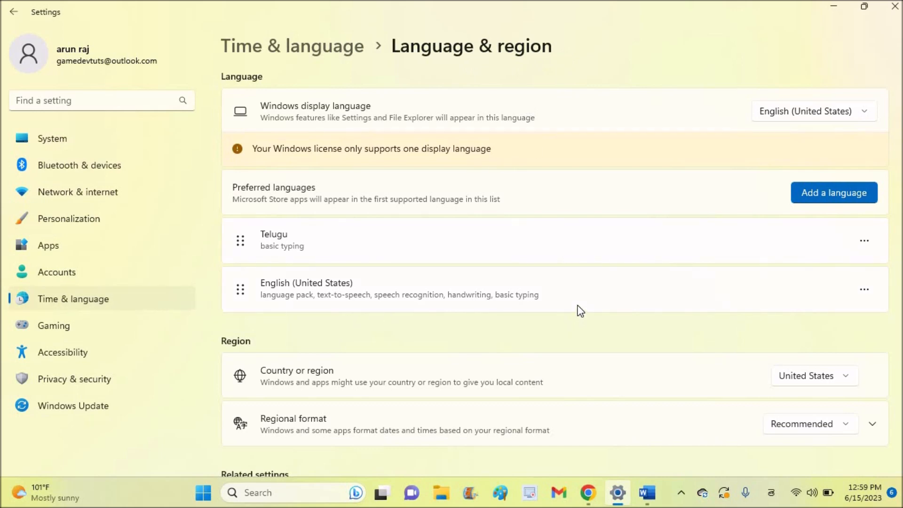
mouse_move(568, 280)
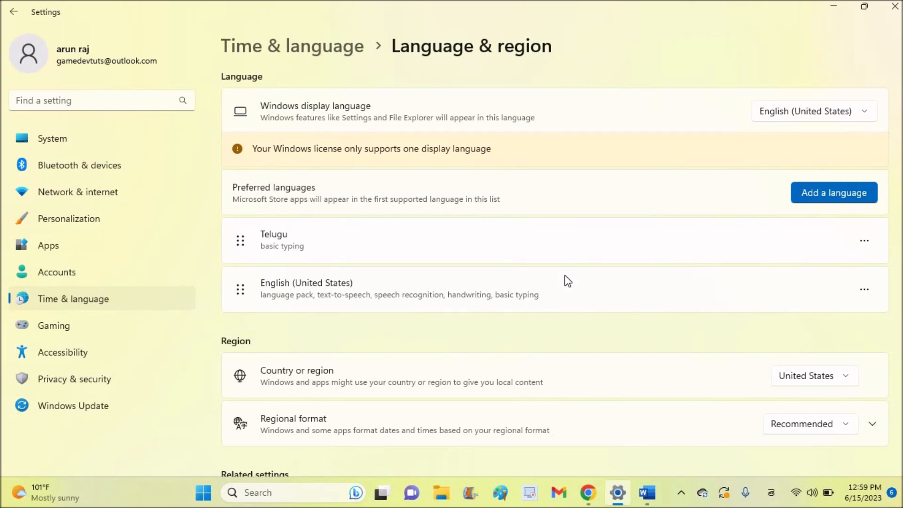
mouse_move(812, 176)
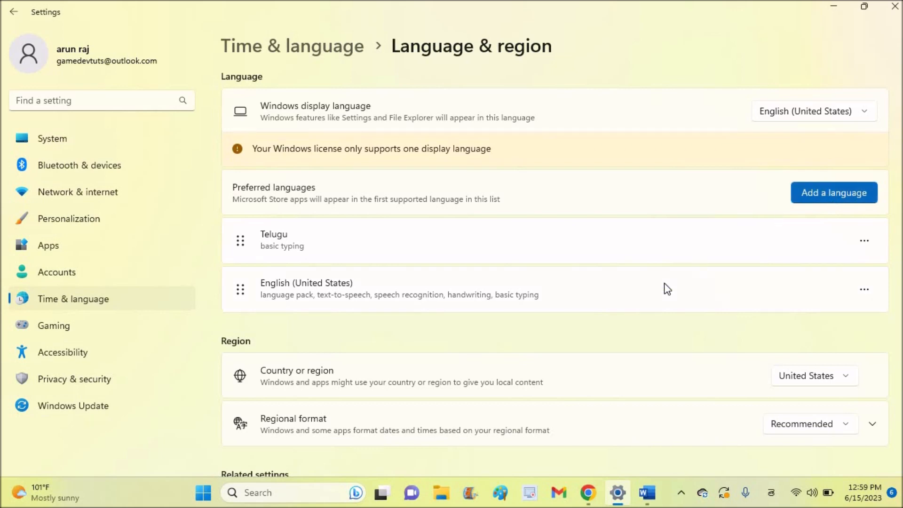
left_click(863, 289)
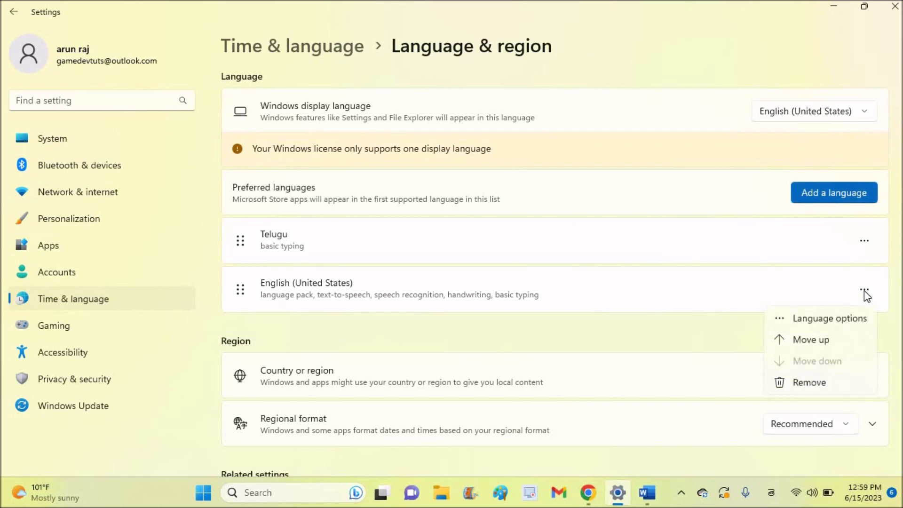
left_click(811, 339)
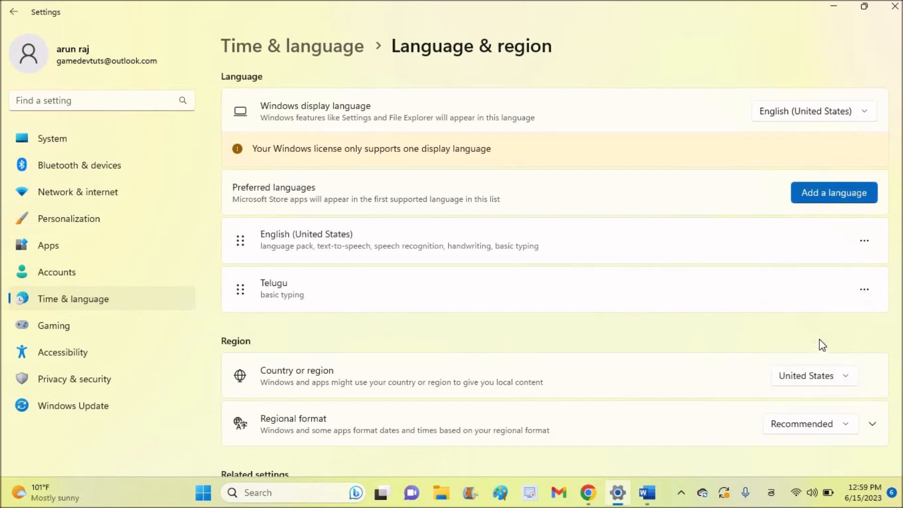
mouse_move(789, 233)
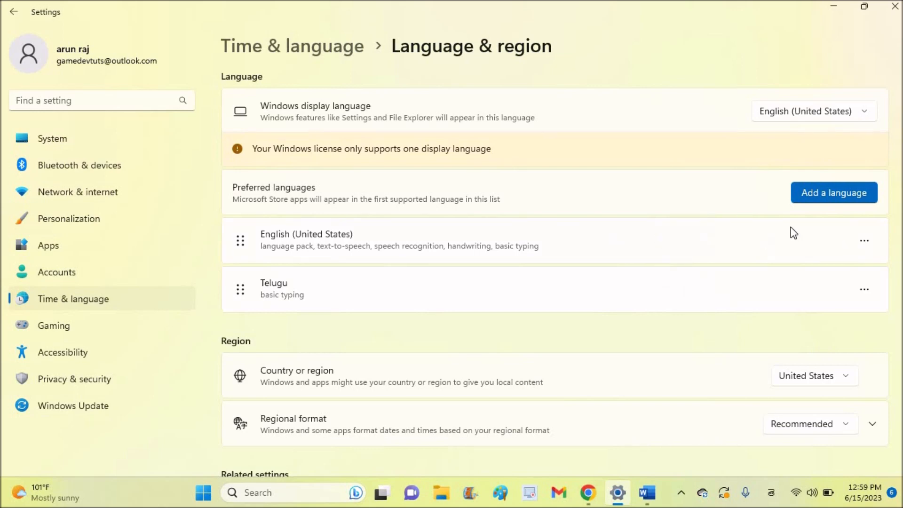
mouse_move(644, 493)
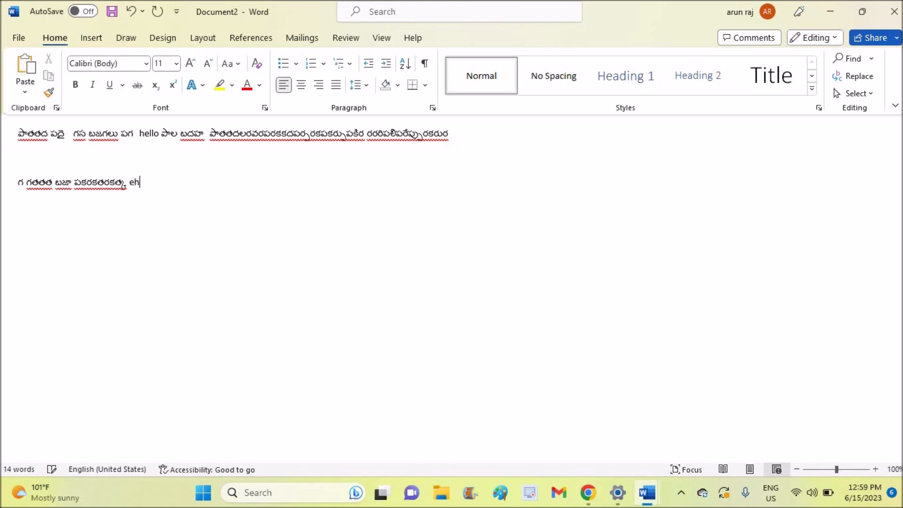
Type 'hehhhlkk' with the US English layout, then return to the keyboard settings
type("hehhhlkk")
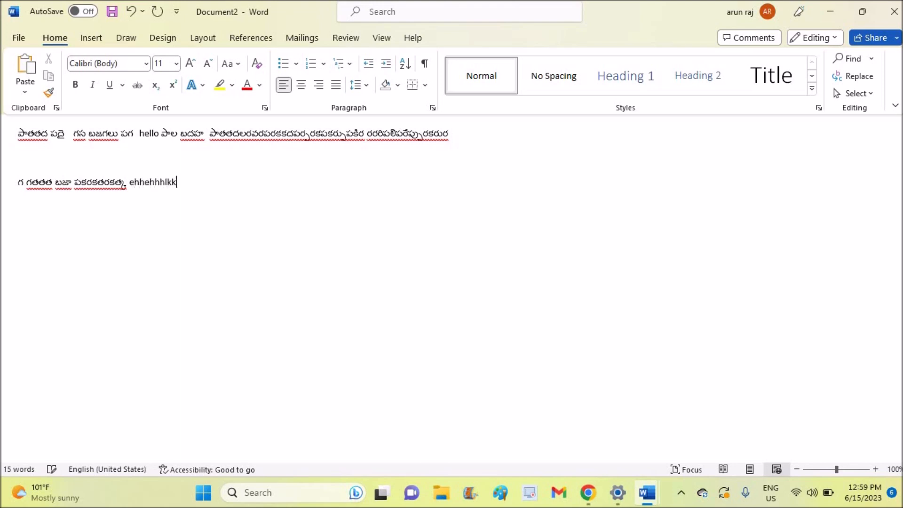
left_click(770, 493)
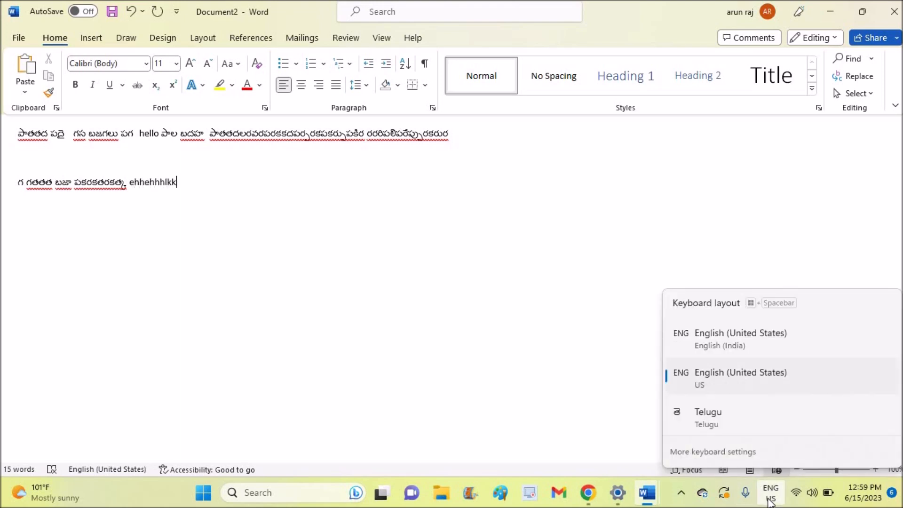
left_click(712, 451)
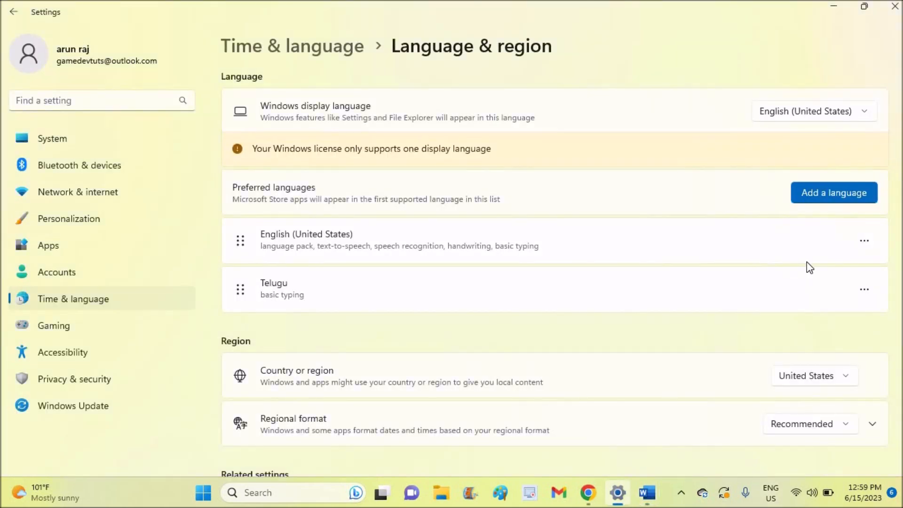
Search 'spanish' and install Spanish (Costa Rica) as a preferred language
left_click(833, 192)
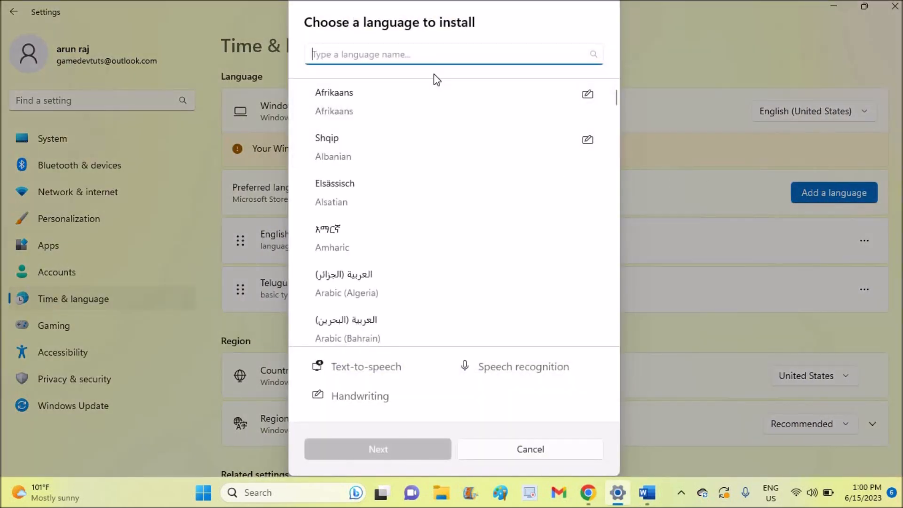
type("spanish")
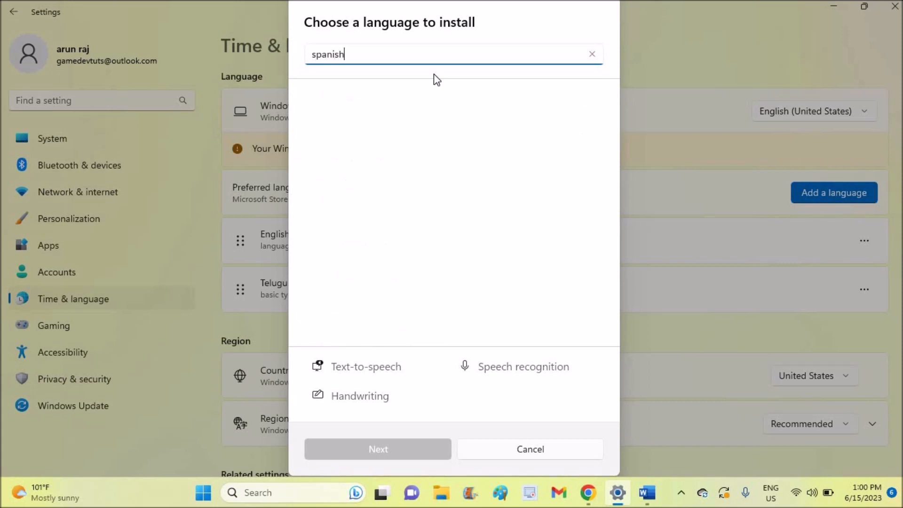
type("spanish")
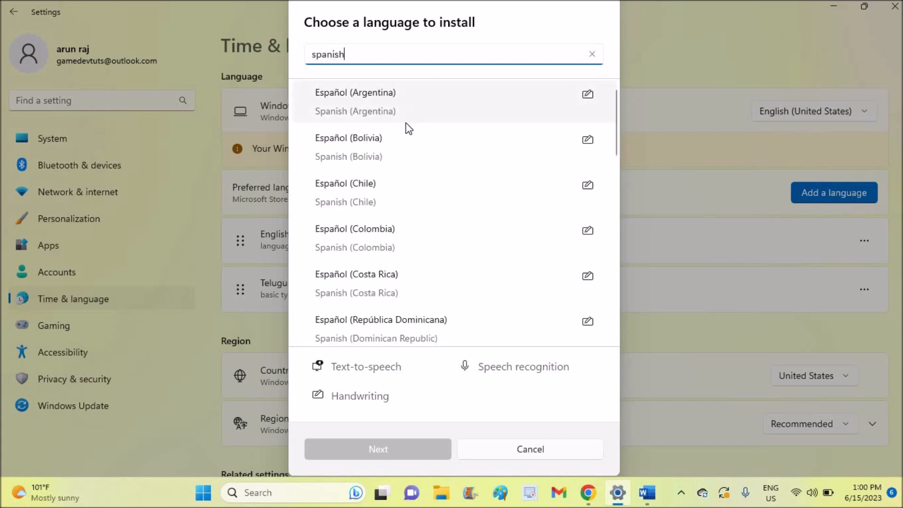
mouse_move(378, 293)
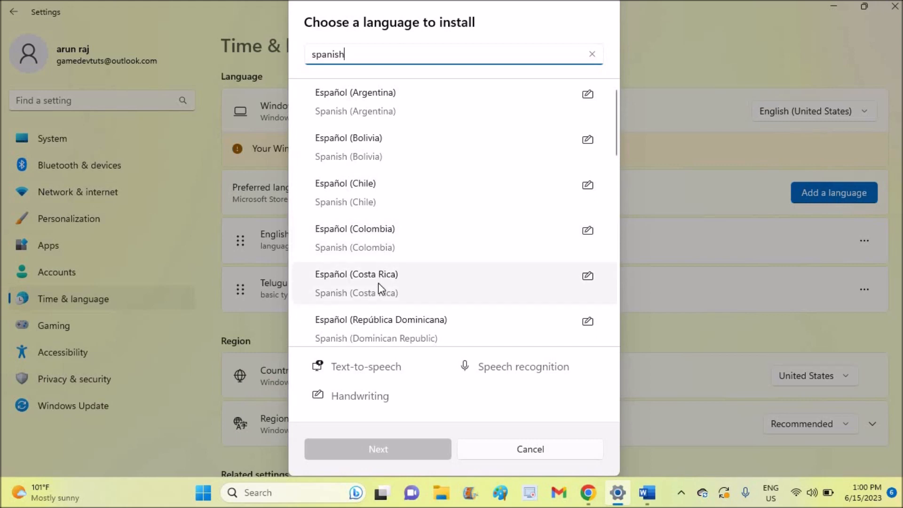
left_click(356, 283)
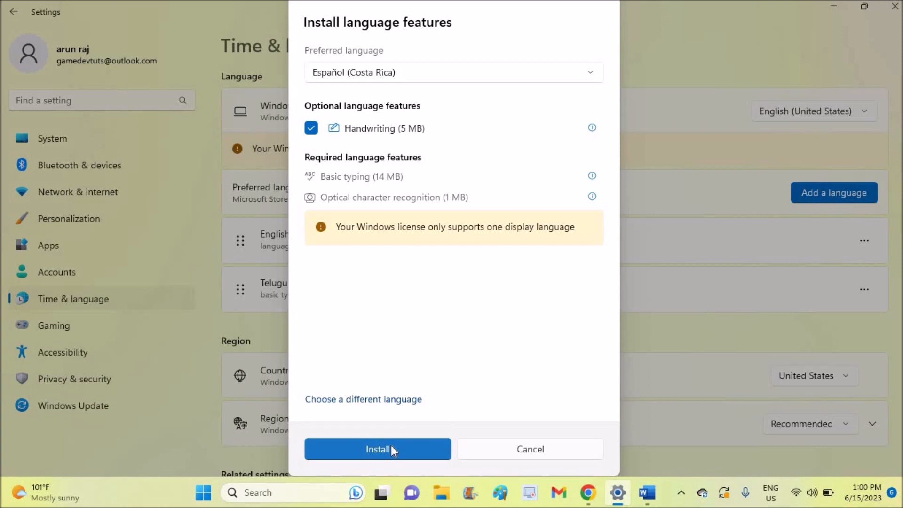
left_click(377, 449)
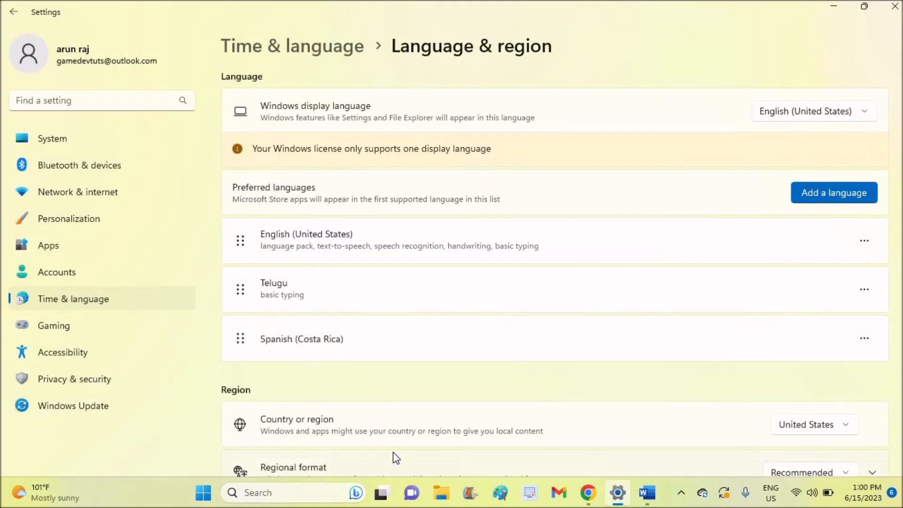
mouse_move(461, 331)
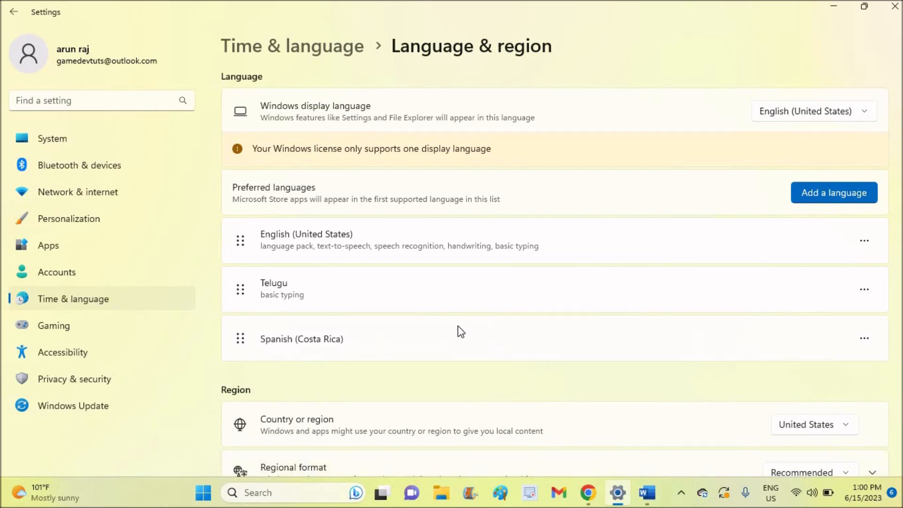
Show the Spanish (Costa Rica) download progress and switch to the ESP keyboard layout
left_click(865, 337)
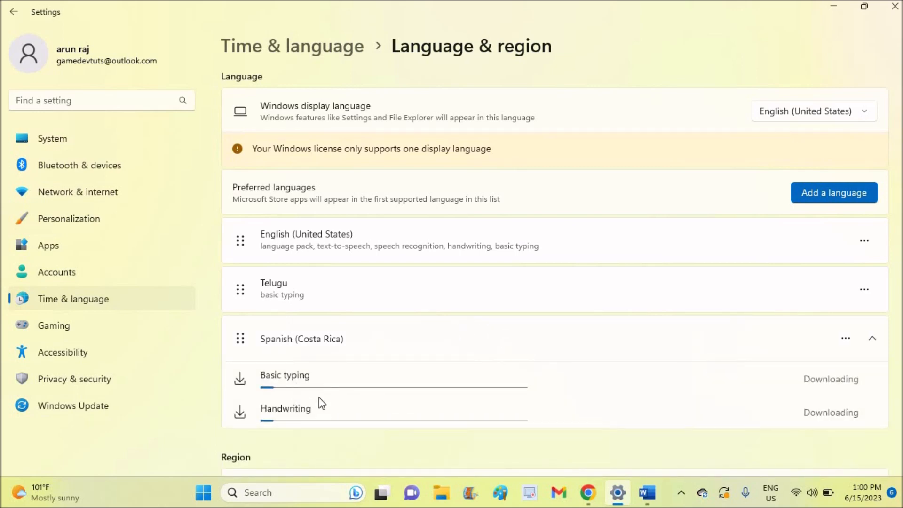
mouse_move(397, 372)
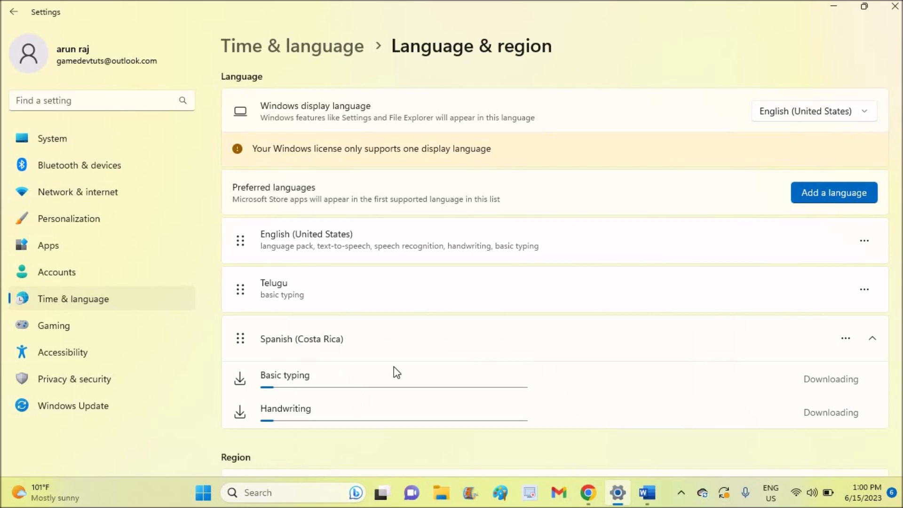
mouse_move(332, 327)
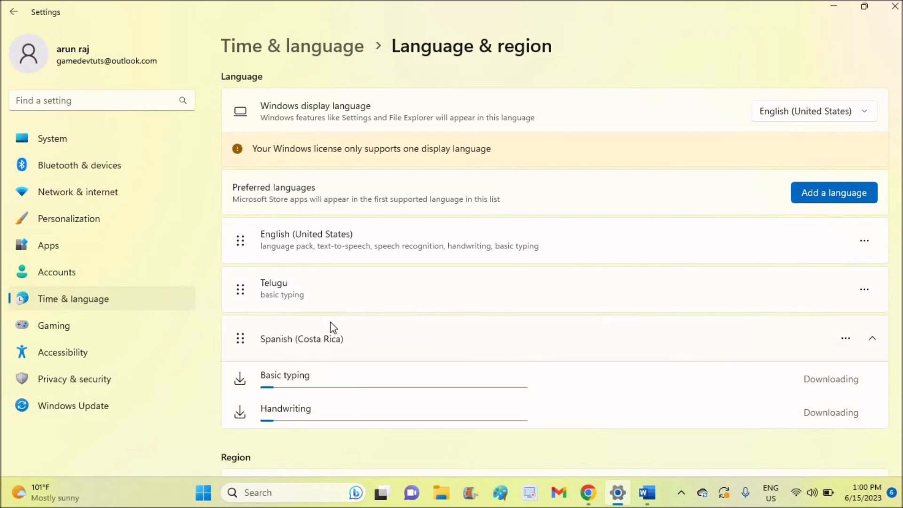
mouse_move(401, 340)
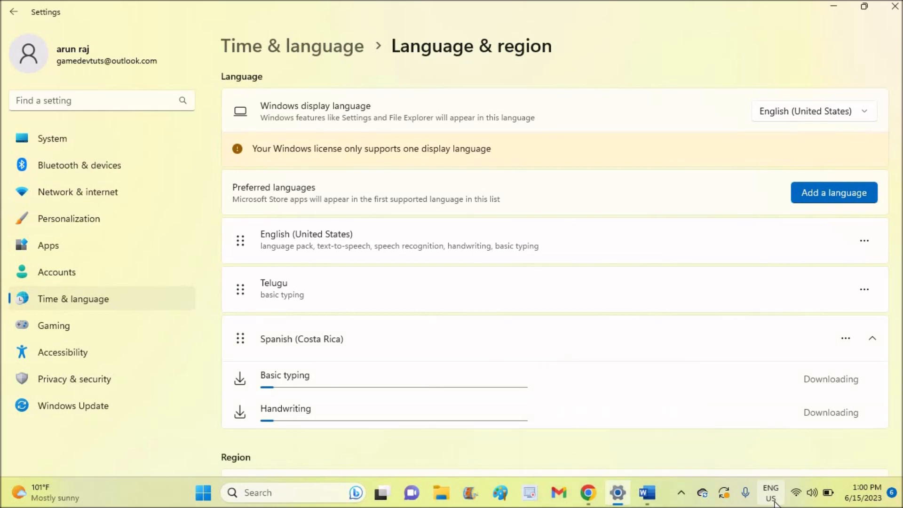
left_click(771, 495)
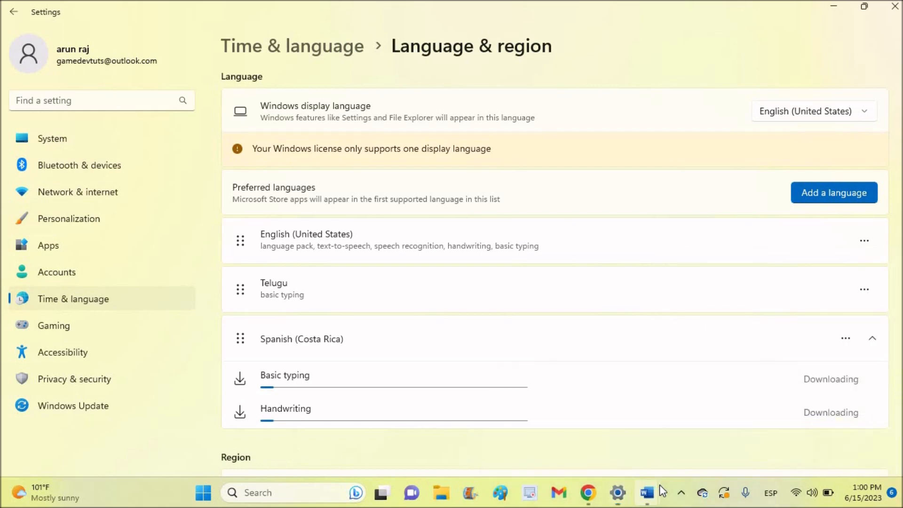
Type 'hhkhkk' on the second line in Word, then review installed layouts in keyboard settings
left_click(643, 505)
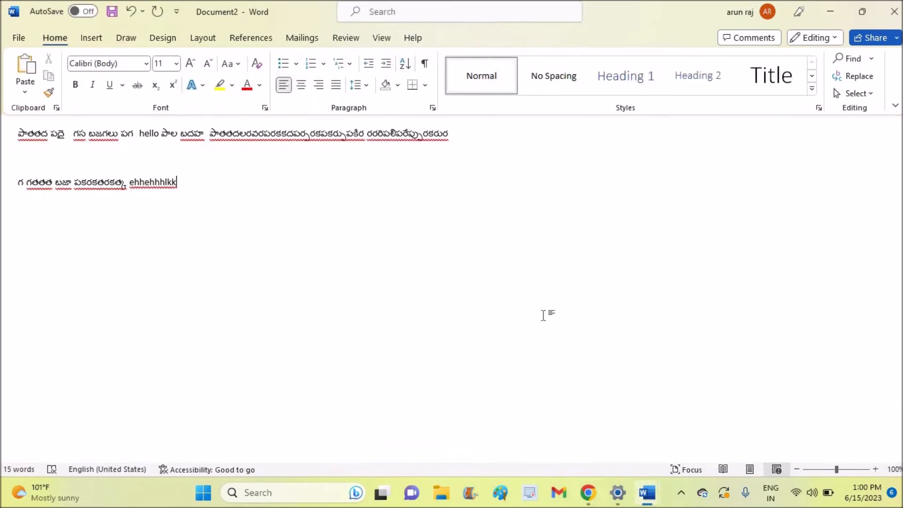
type("hhkhkkjkj")
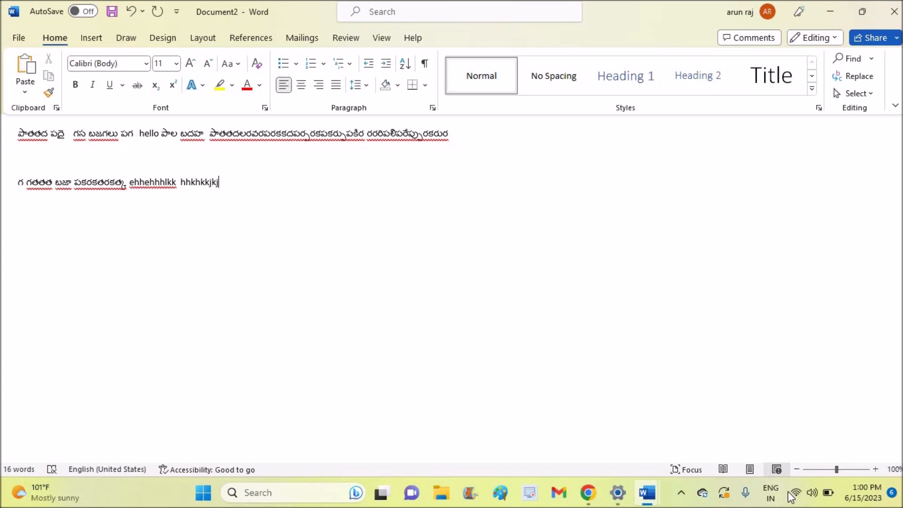
left_click(770, 499)
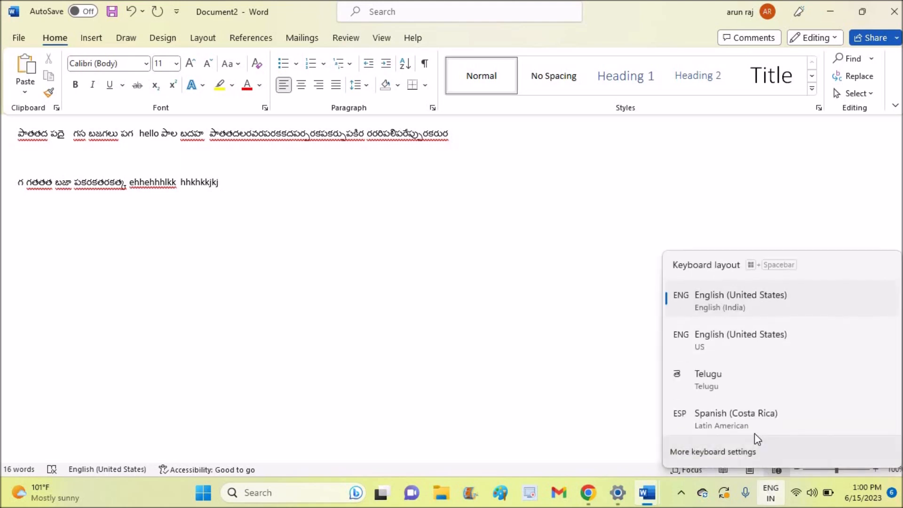
mouse_move(765, 427)
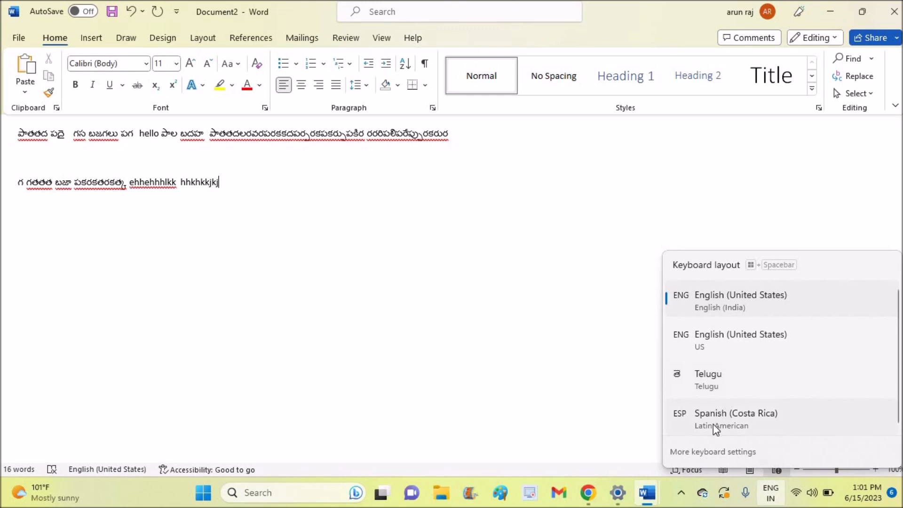
mouse_move(731, 455)
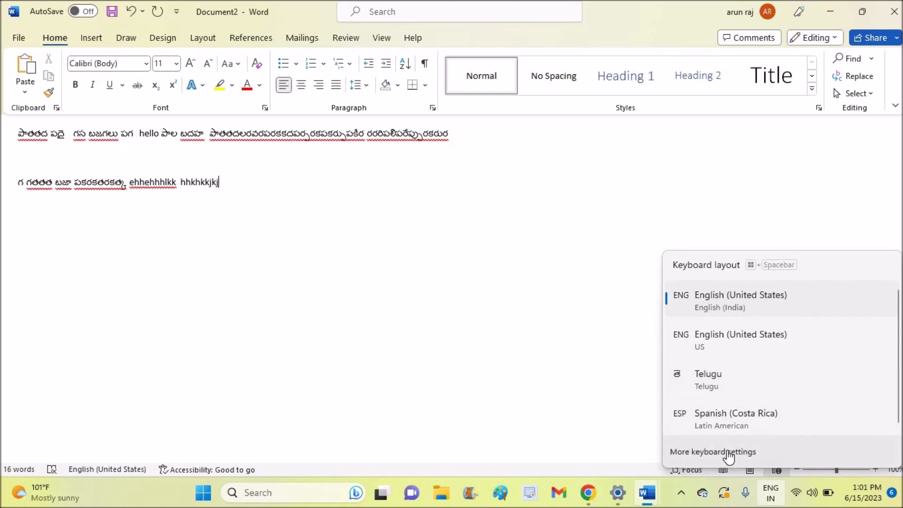
left_click(712, 452)
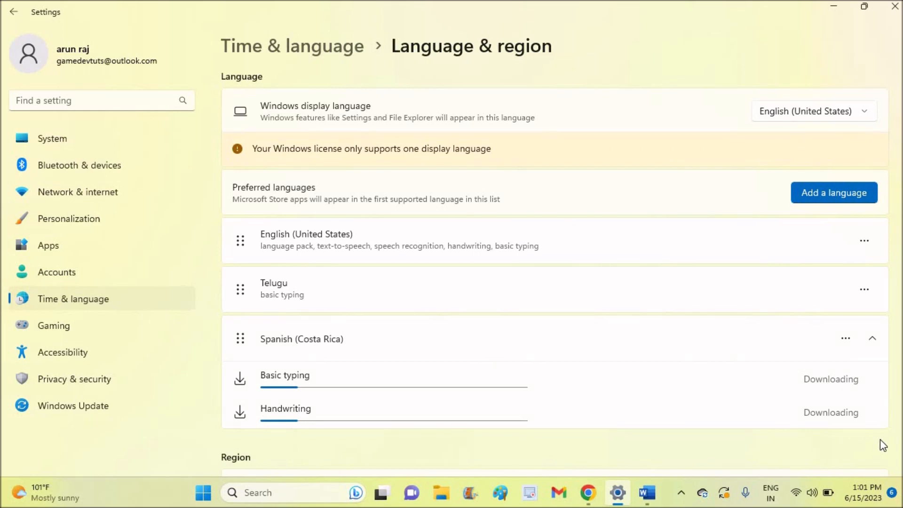
mouse_move(646, 505)
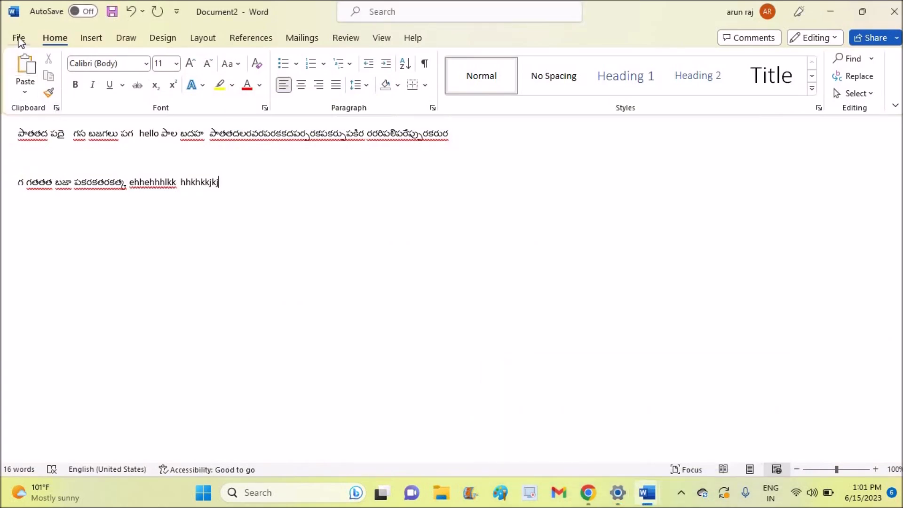
Show the Language page of Word Options via File > Options
left_click(19, 37)
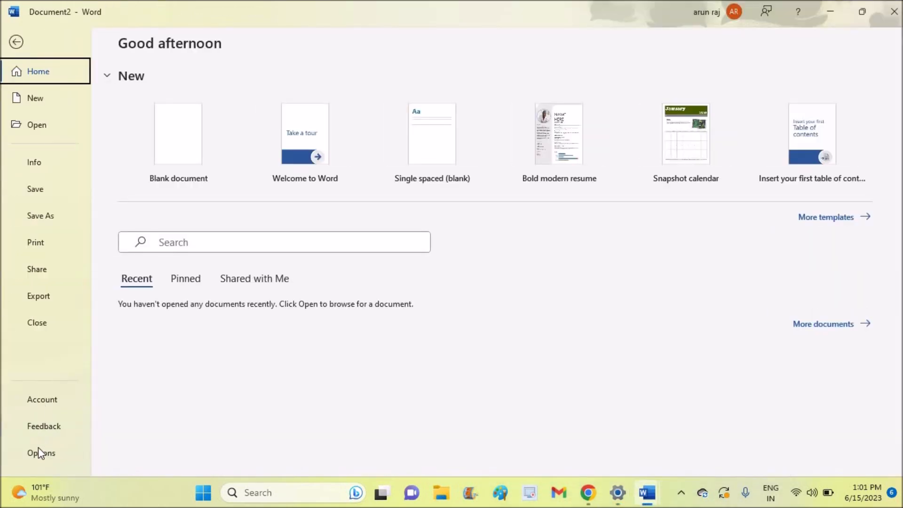
left_click(39, 452)
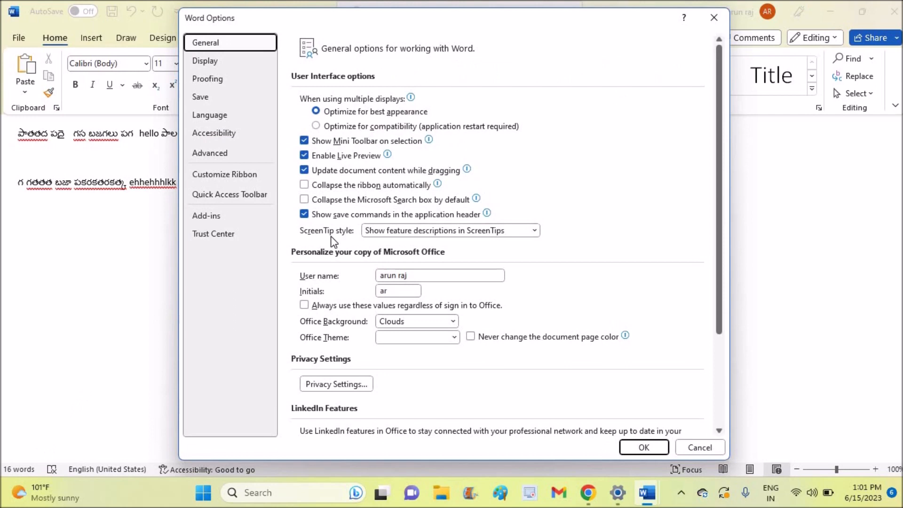
left_click(209, 114)
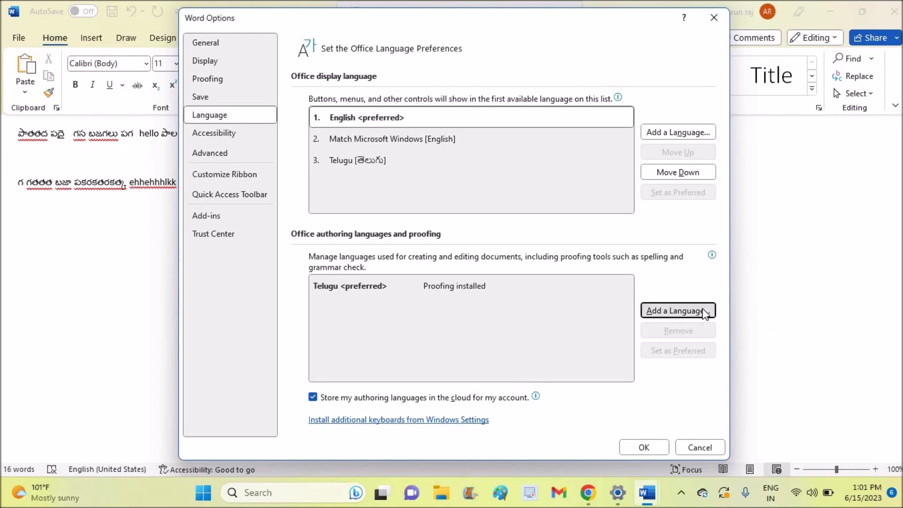
Add Italian (Italy) as an Office authoring language and start installing its proofing tools
left_click(678, 310)
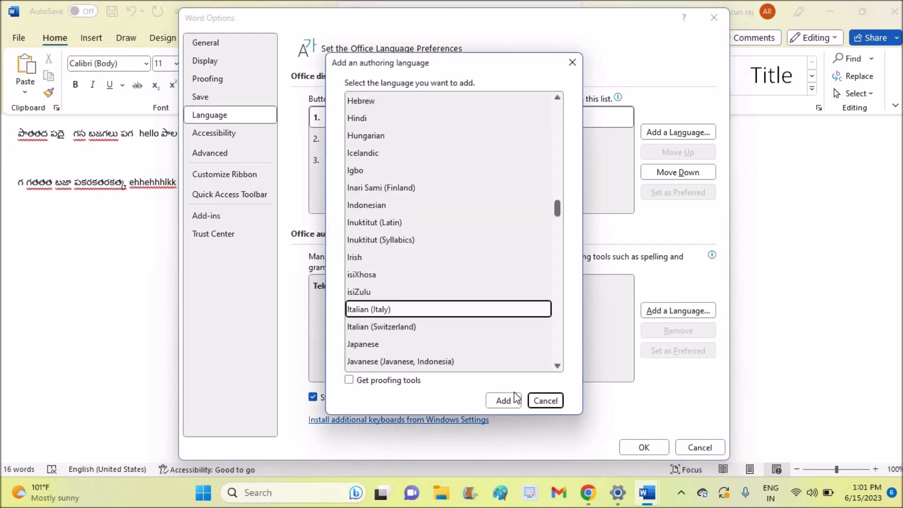
left_click(503, 400)
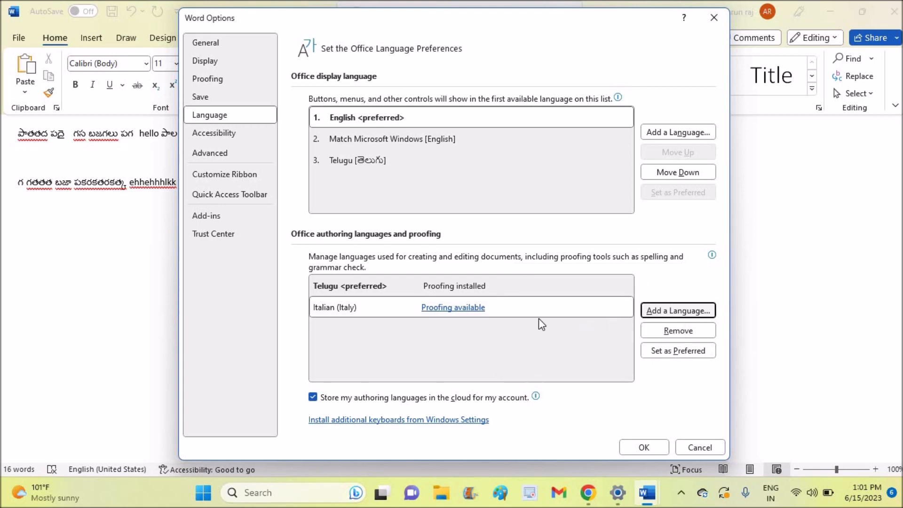
left_click(452, 307)
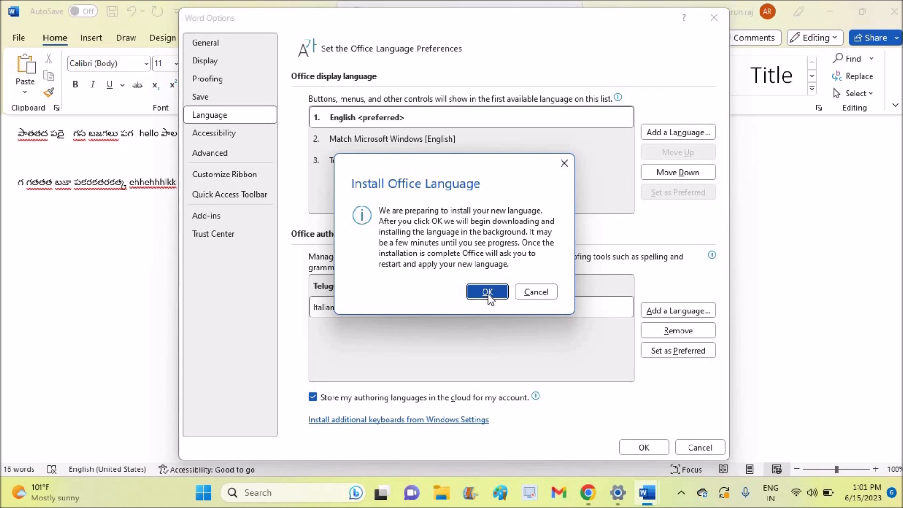
left_click(487, 292)
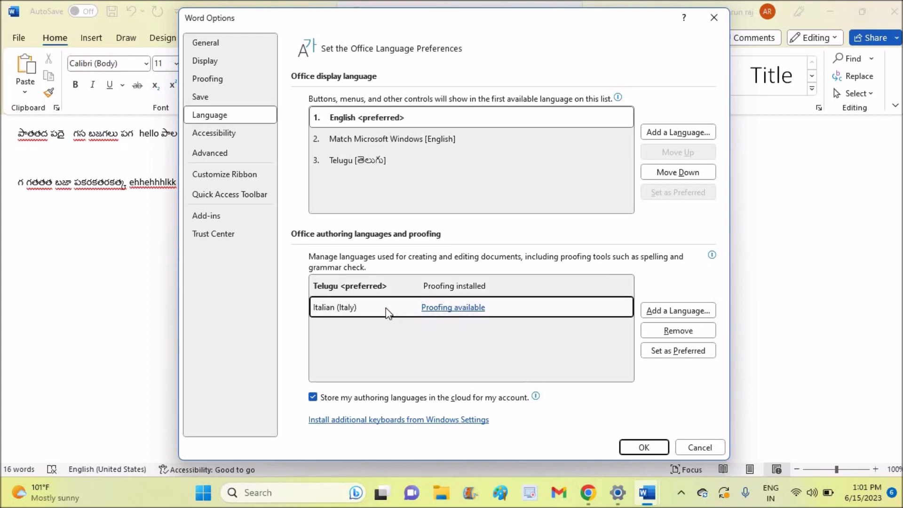
left_click(677, 351)
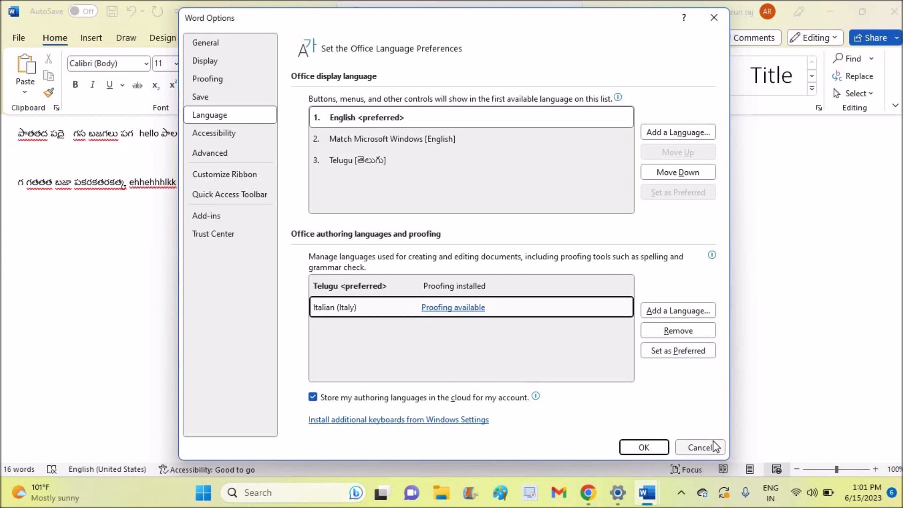
mouse_move(716, 37)
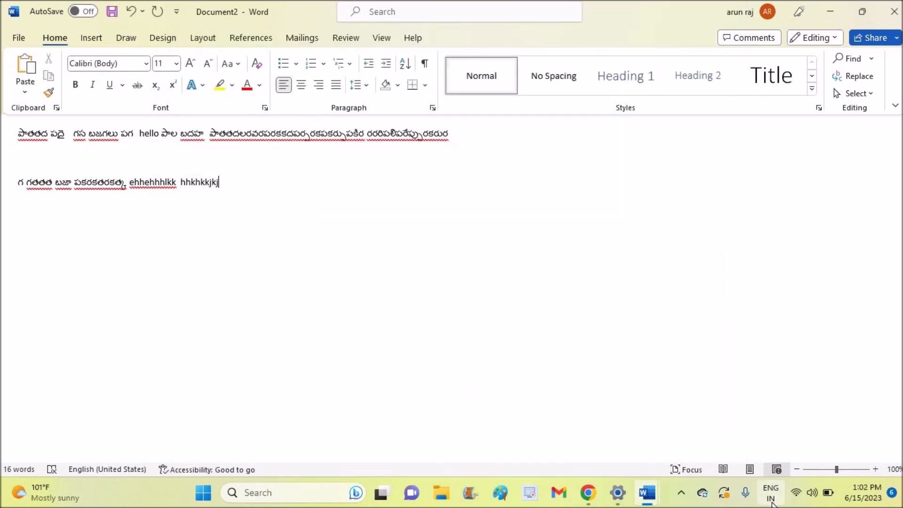
Switch to the Spanish (Costa Rica) Latin American layout and type 'gfhghghhh' in the document
left_click(770, 492)
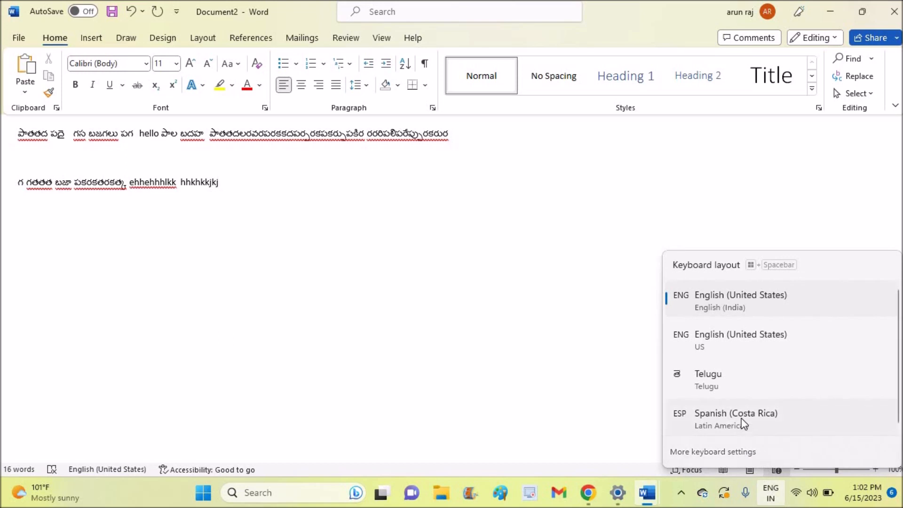
left_click(736, 419)
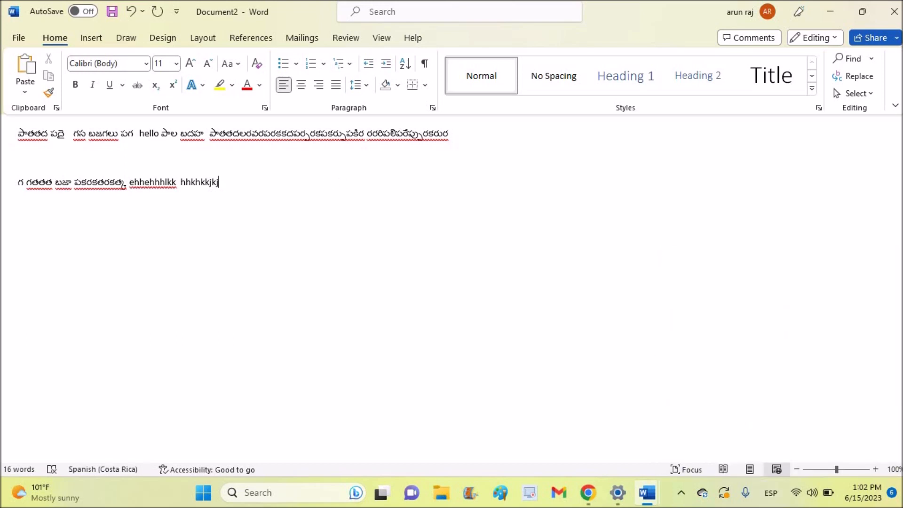
type("gfhghghhh")
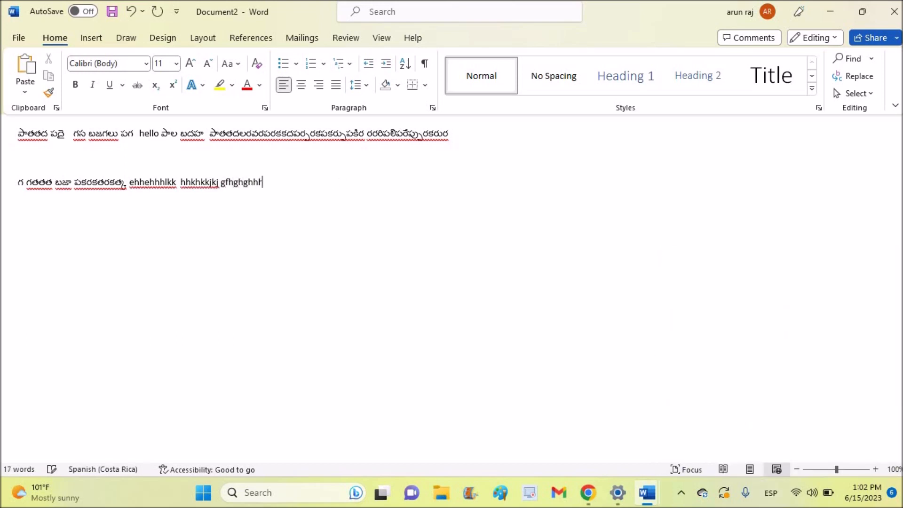